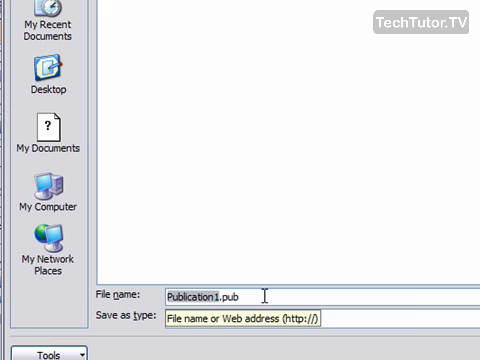
# - Save the blank publication as MyPublisherDocument.pub via the Save As dialog
pyautogui.write('MyPubl')
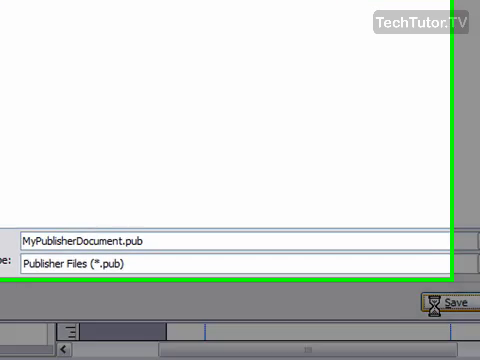
pyautogui.click(452, 302)
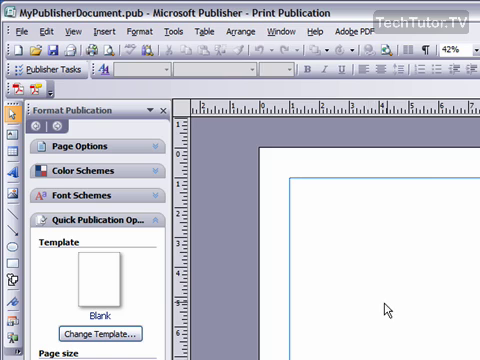